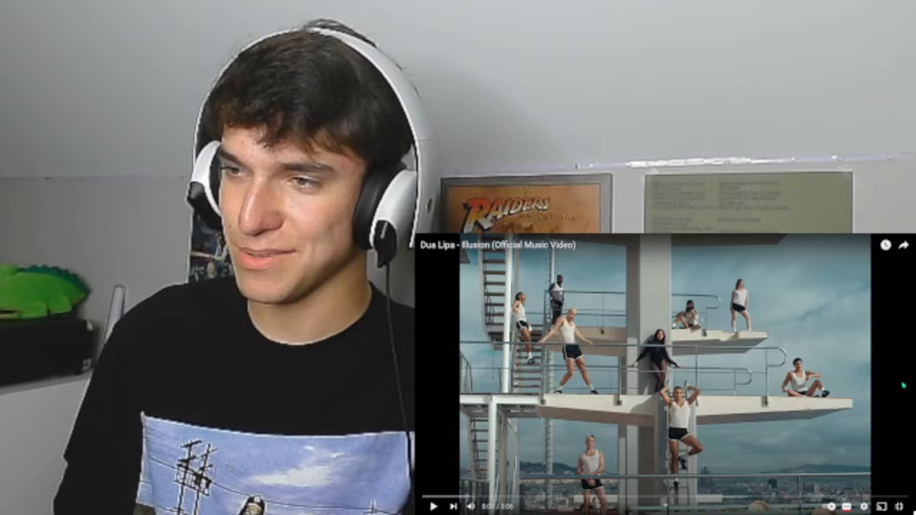
- Start playing Dua Lipa's 'Illusion' music video from the beginning
left_click(432, 503)
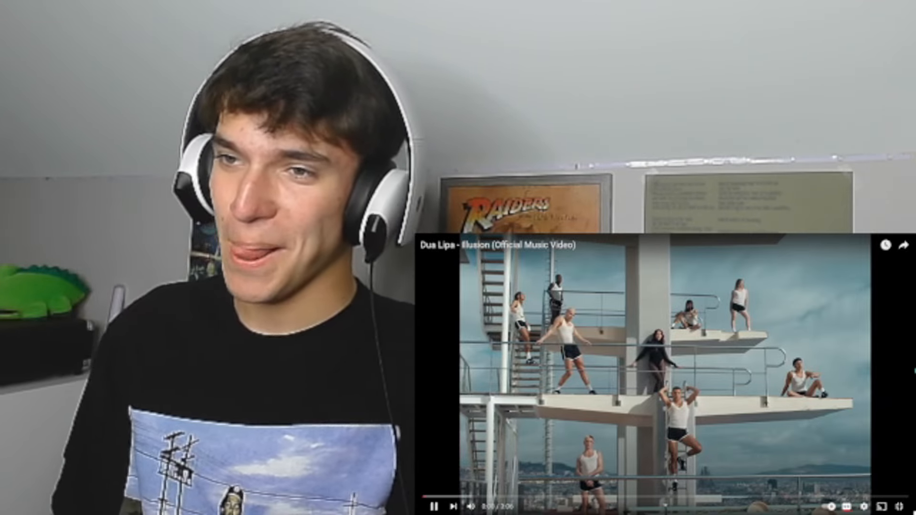